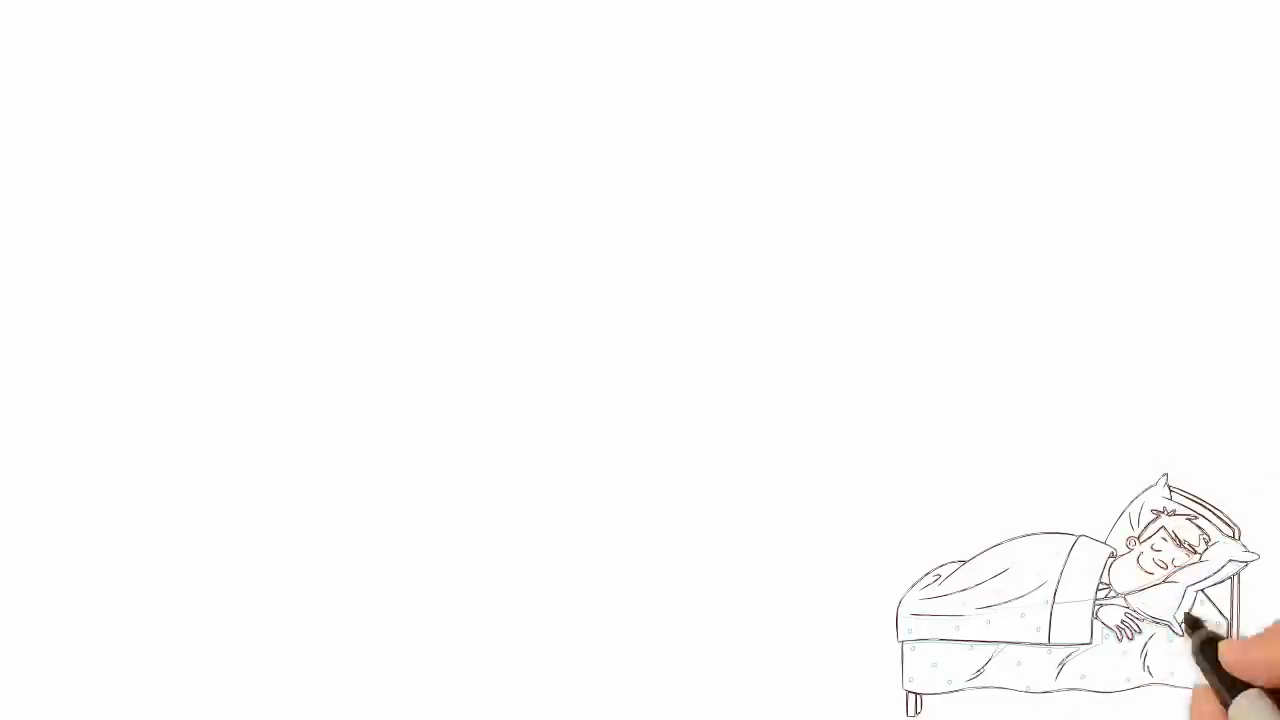
{"action": "mouse_move", "coordinate": [1150, 540]}
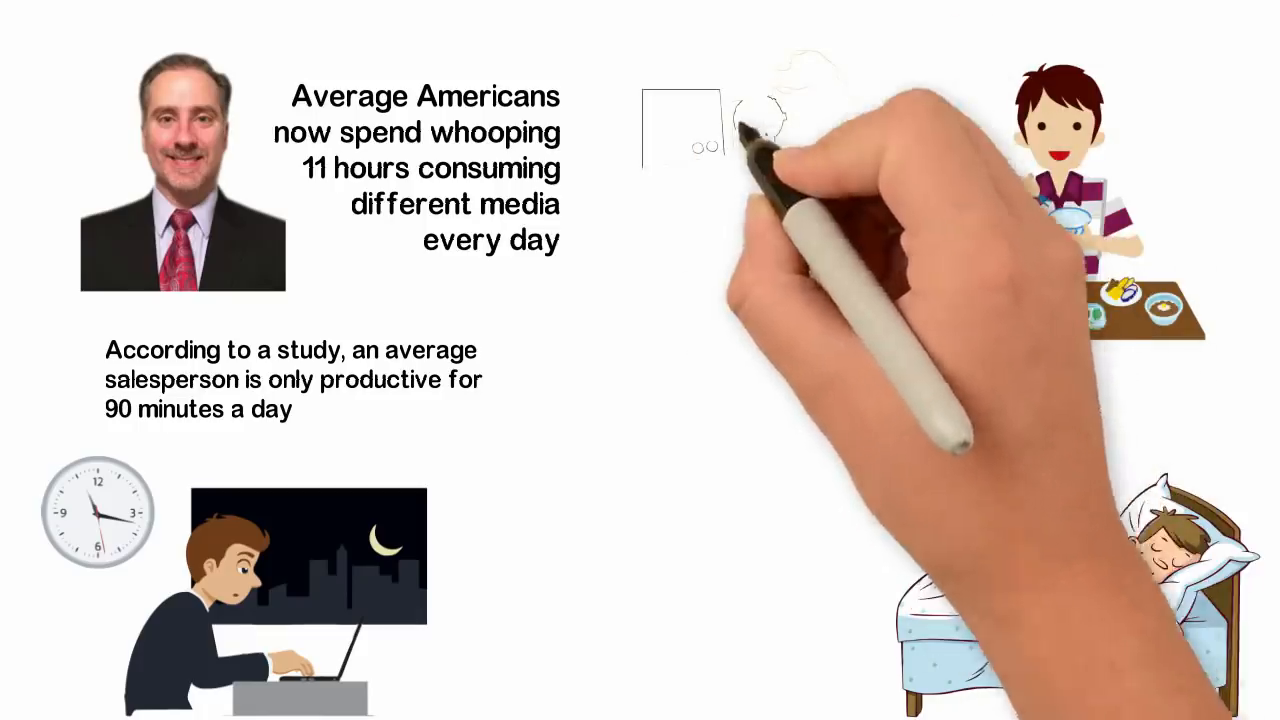
{"action": "mouse_move", "coordinate": [765, 140]}
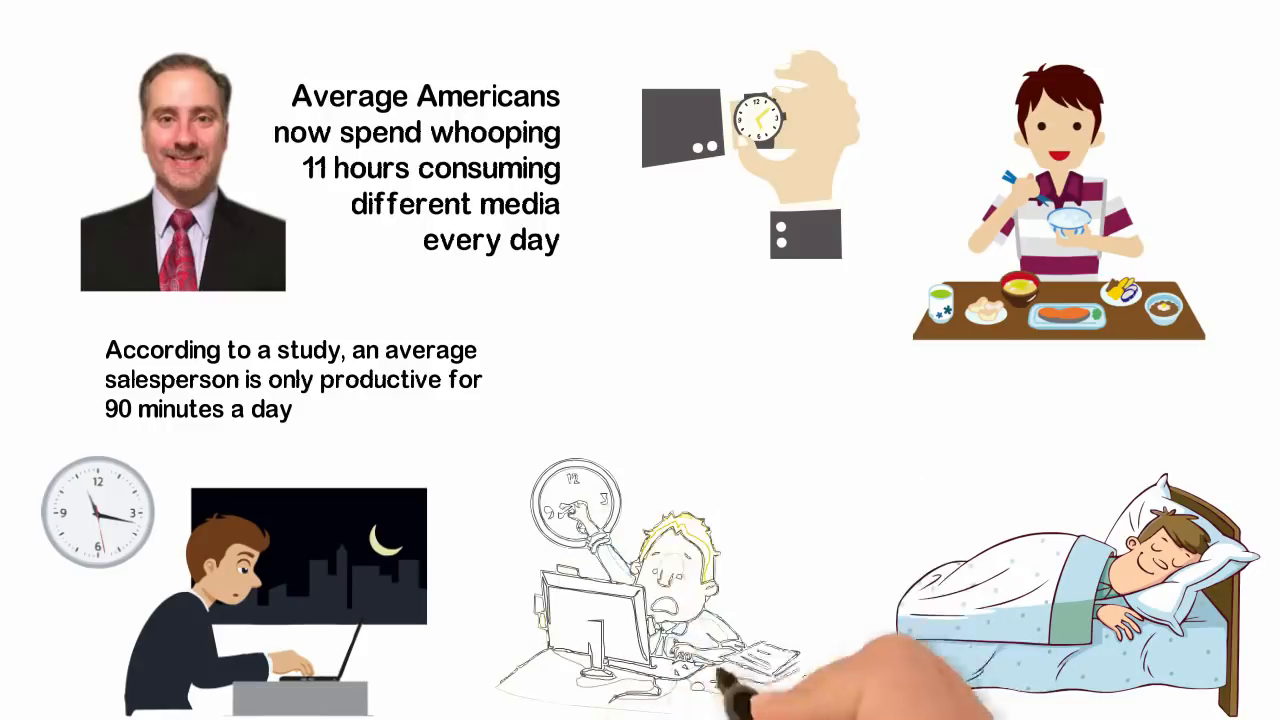
{"action": "mouse_move", "coordinate": [700, 670]}
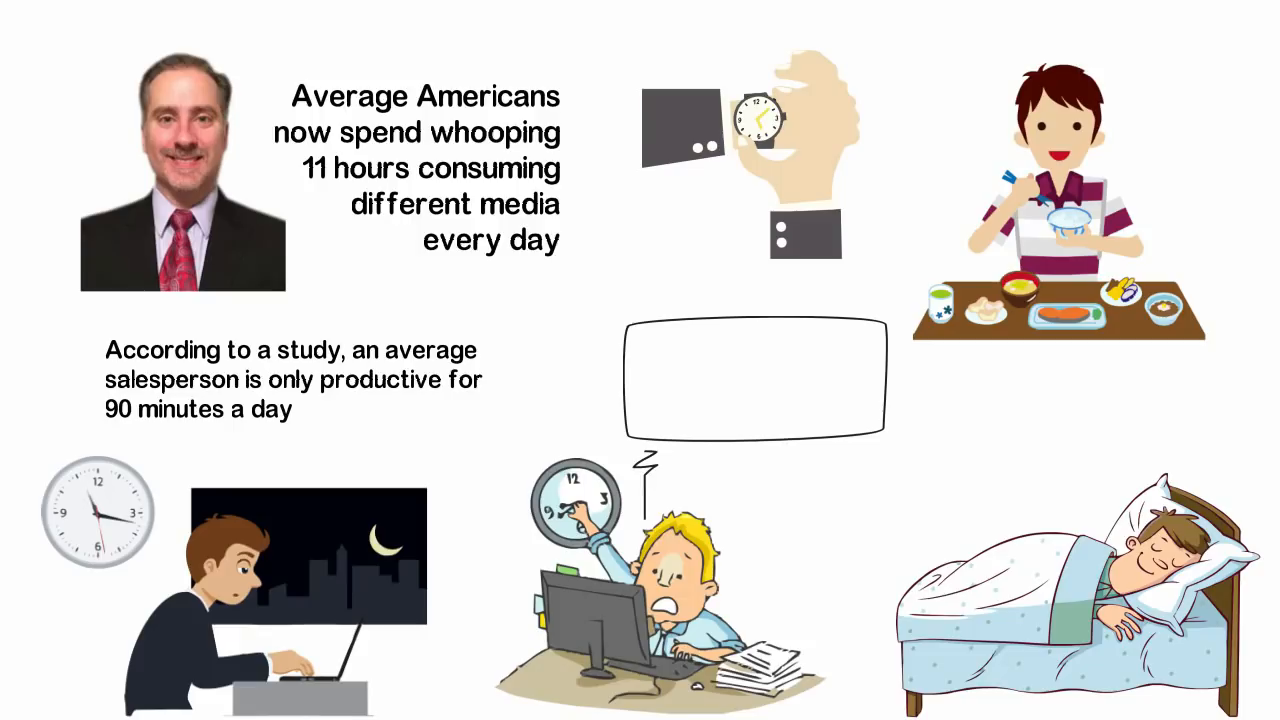
{"action": "type", "text": "Th"}
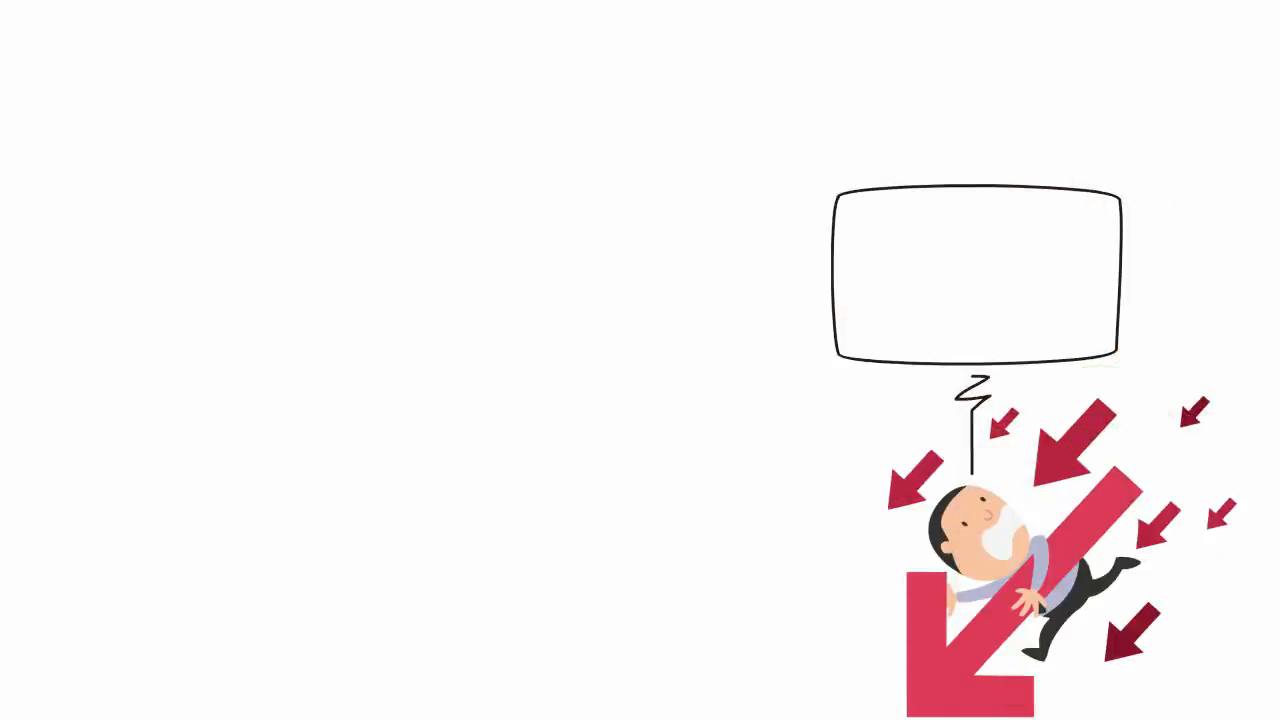
{"action": "type", "text": "I don"}
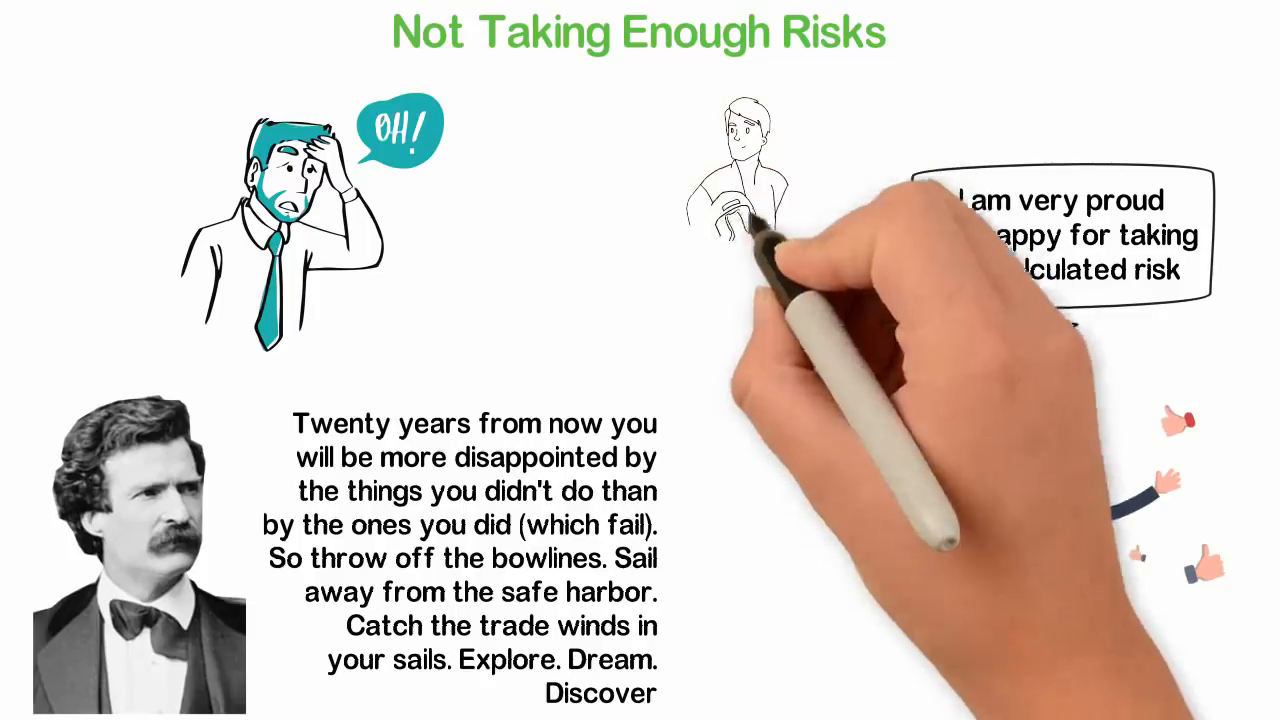
{"action": "mouse_move", "coordinate": [760, 280]}
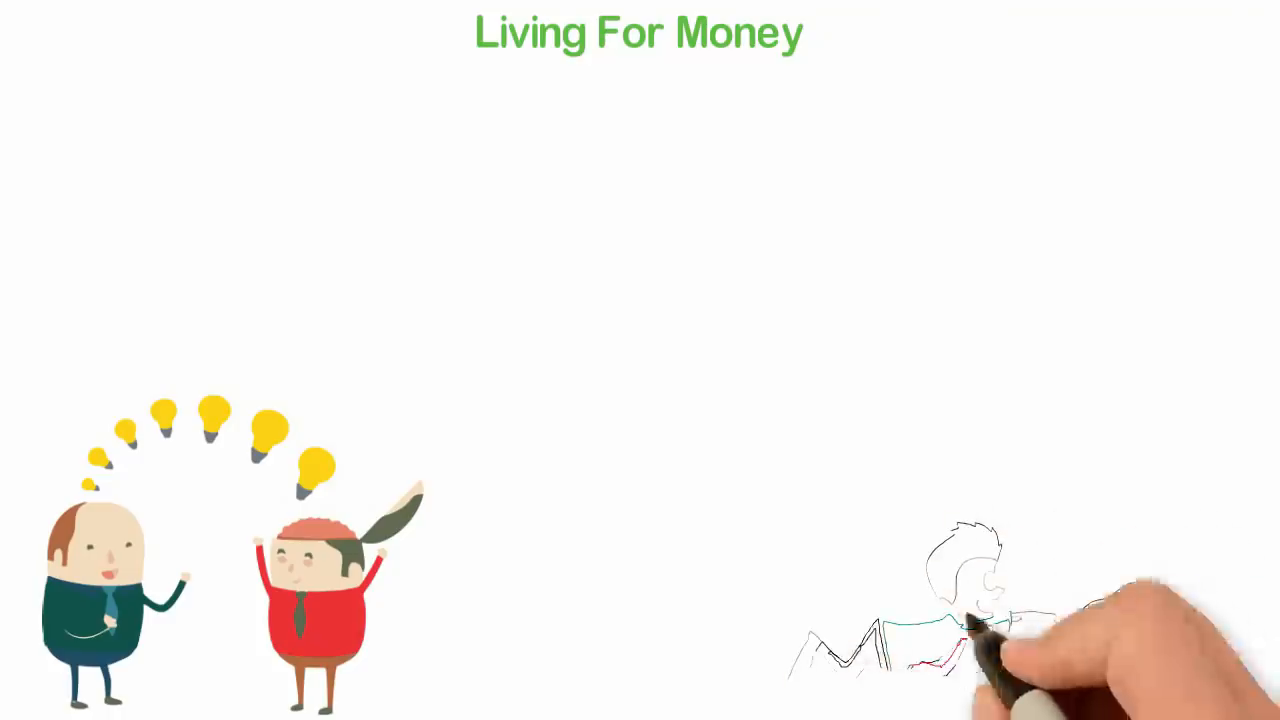
{"action": "mouse_move", "coordinate": [990, 620]}
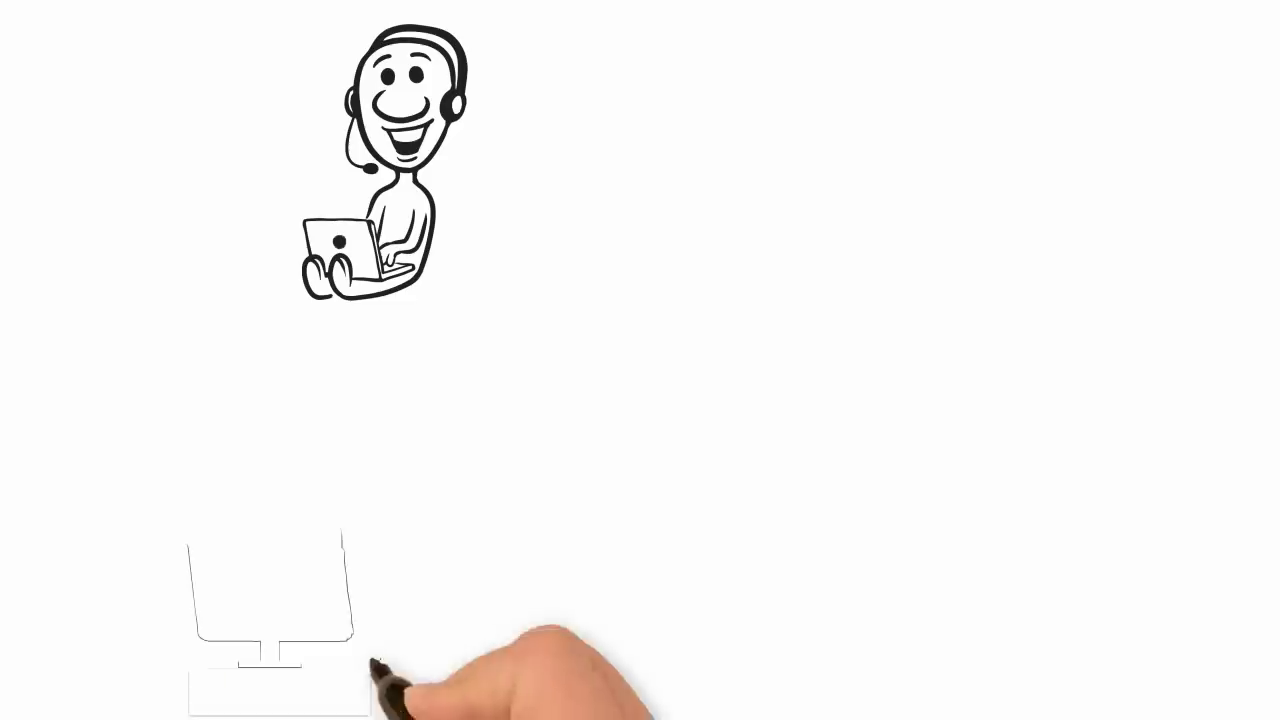
{"action": "mouse_move", "coordinate": [540, 670]}
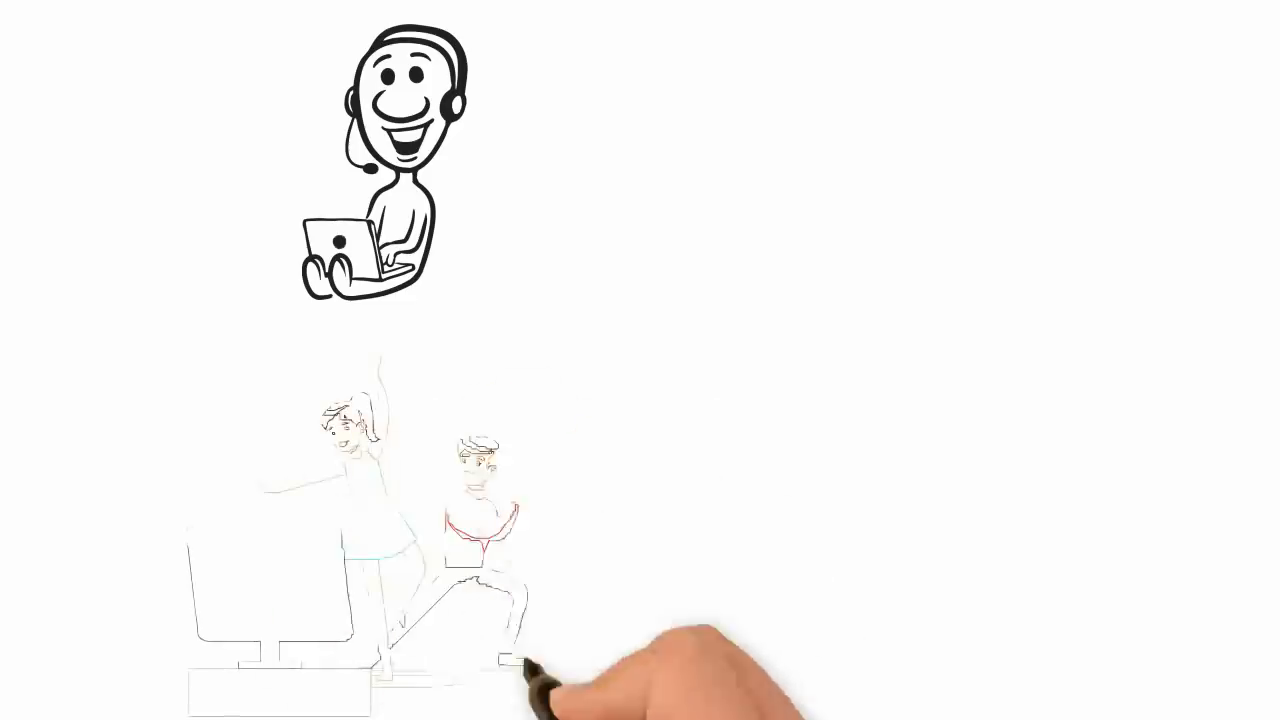